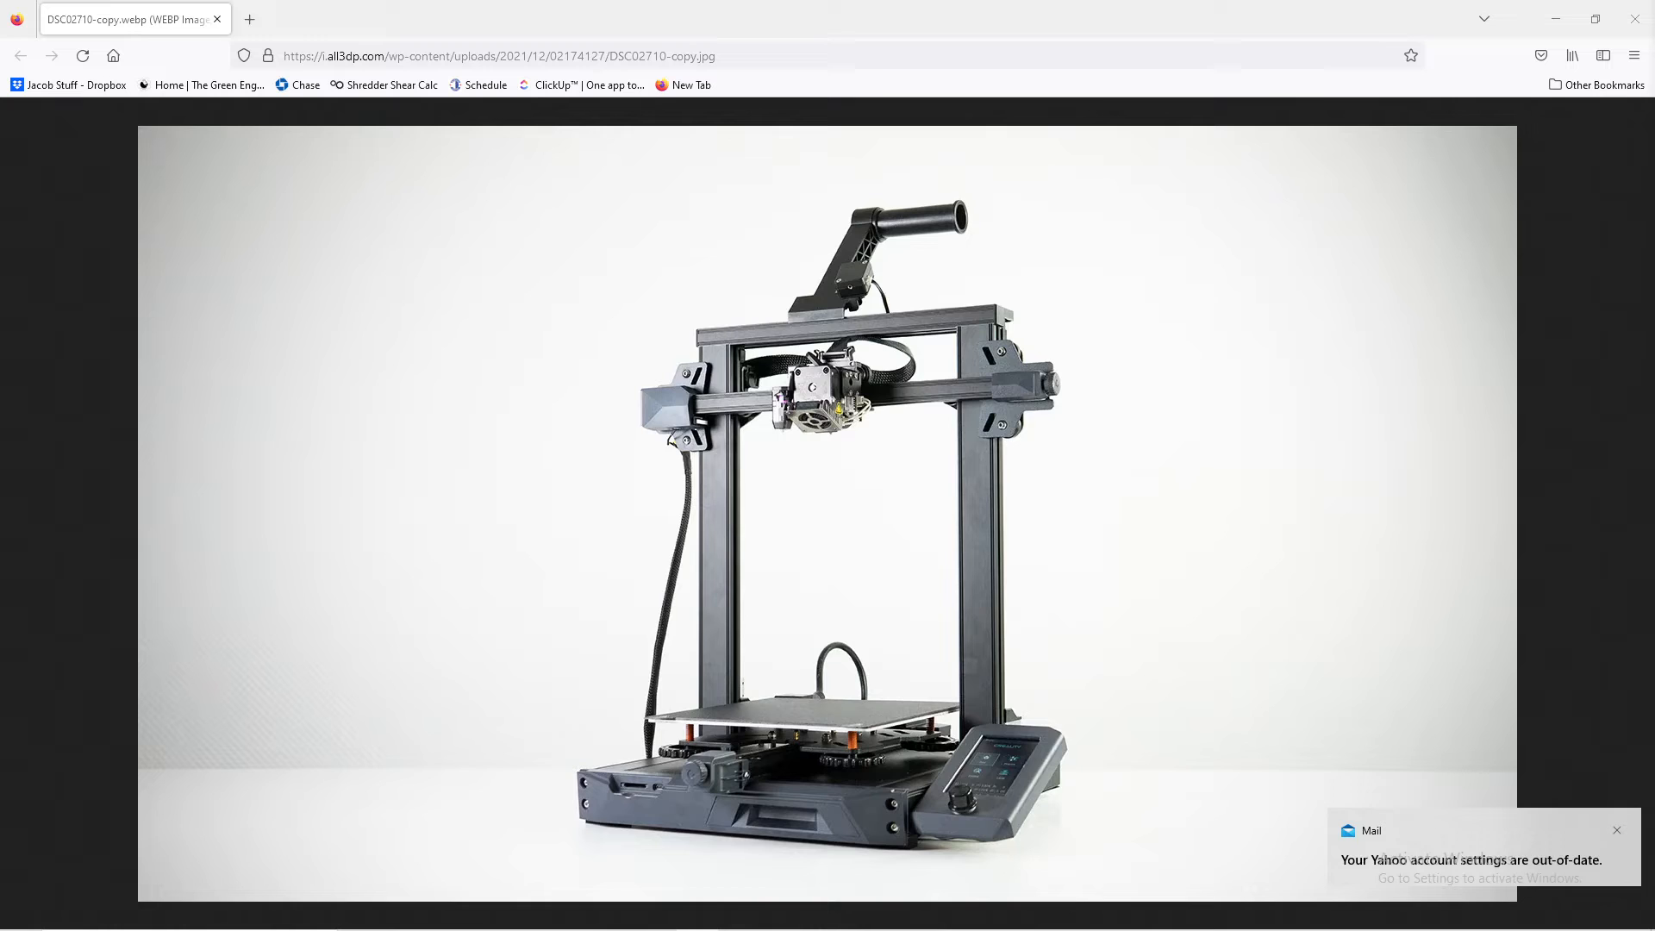
{"action": "left_click", "coordinate": [1616, 830]}
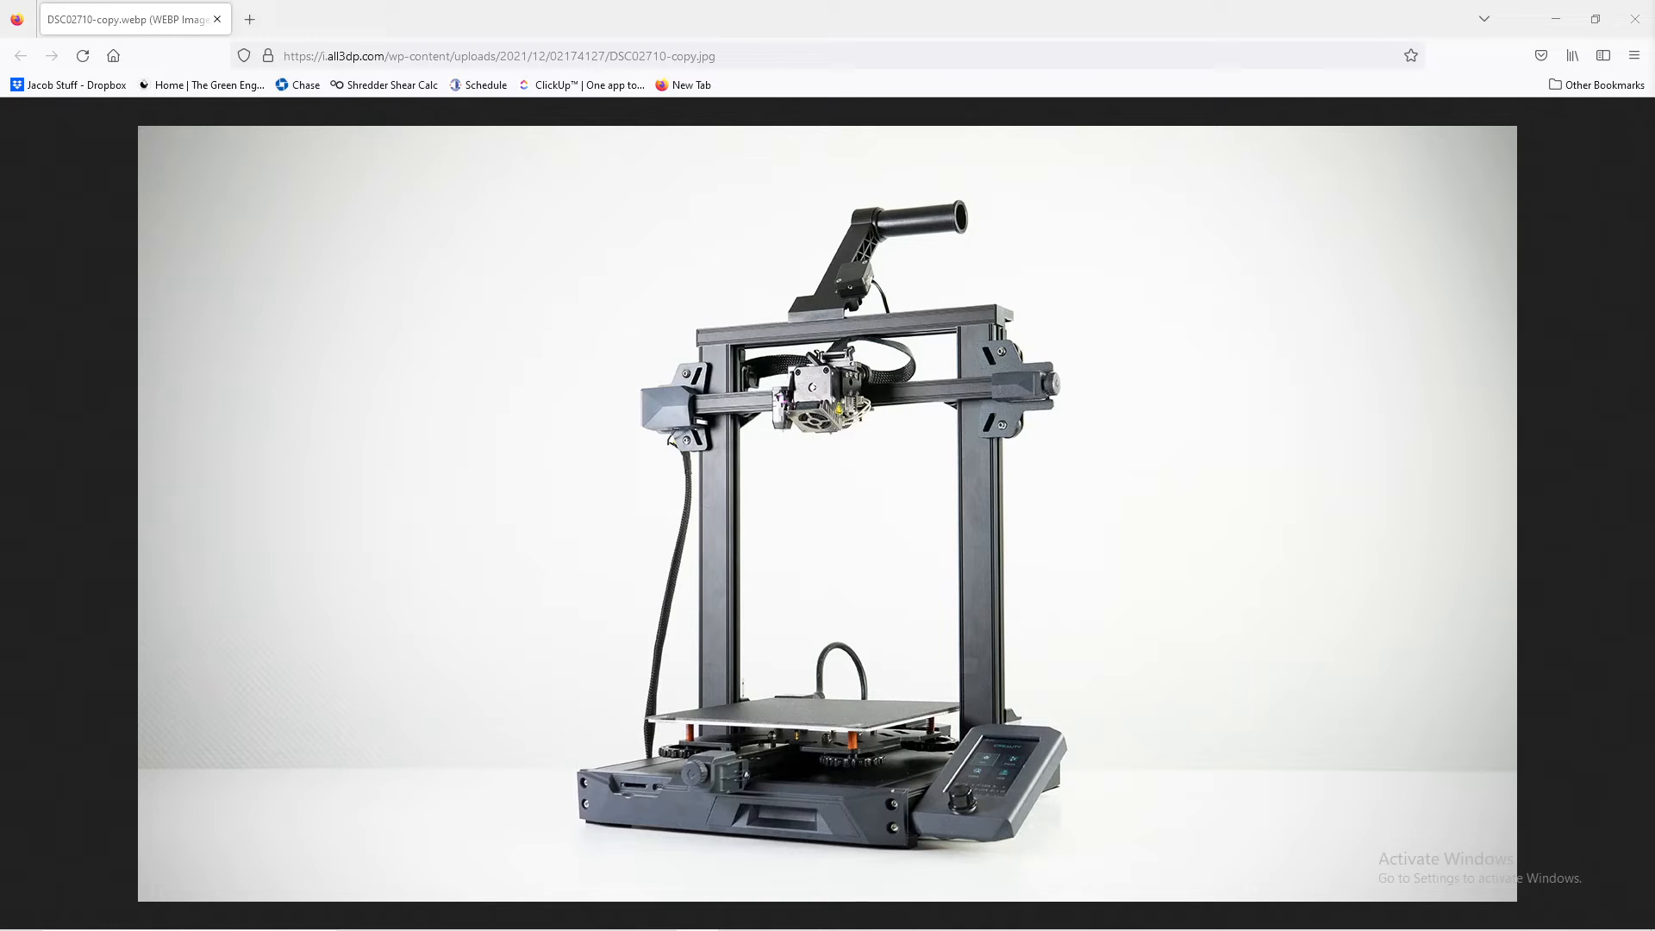